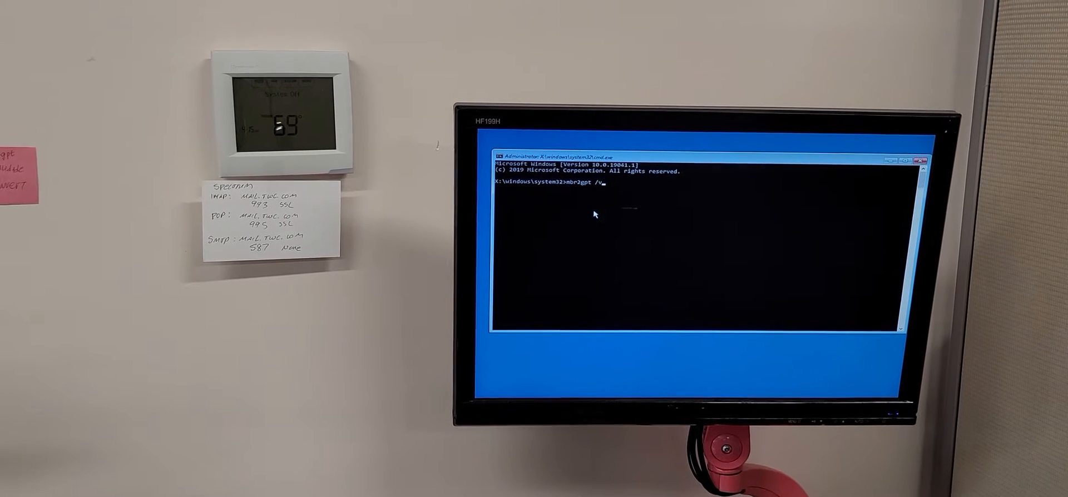
text(al1)
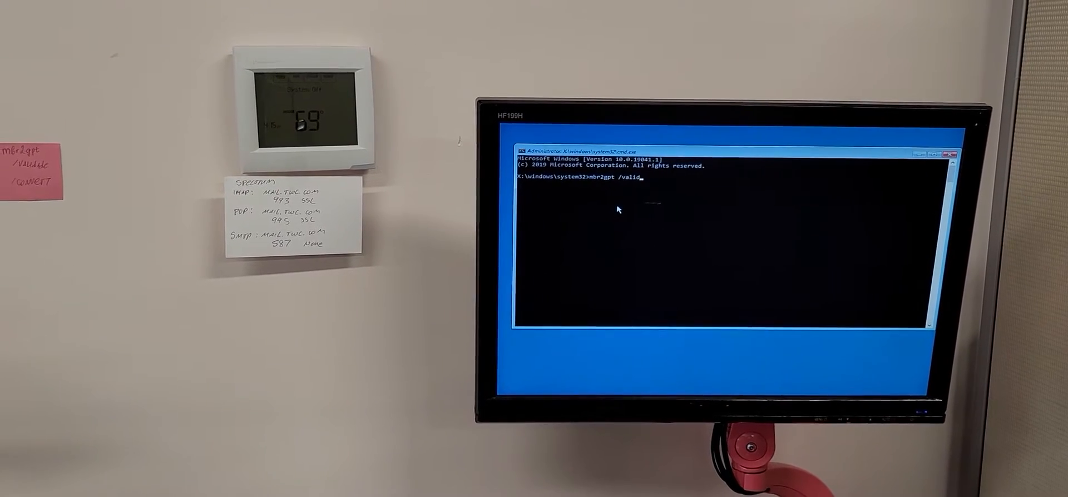
text(ate)
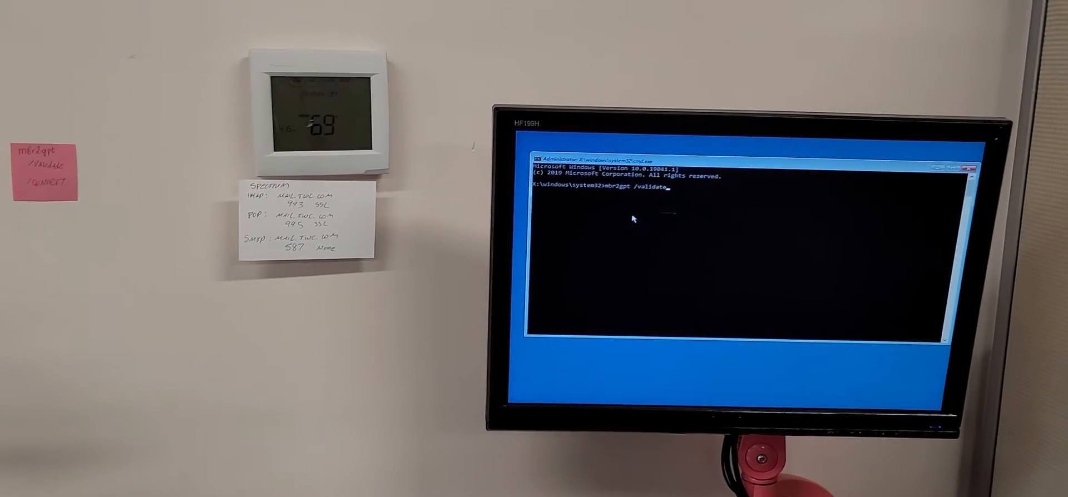